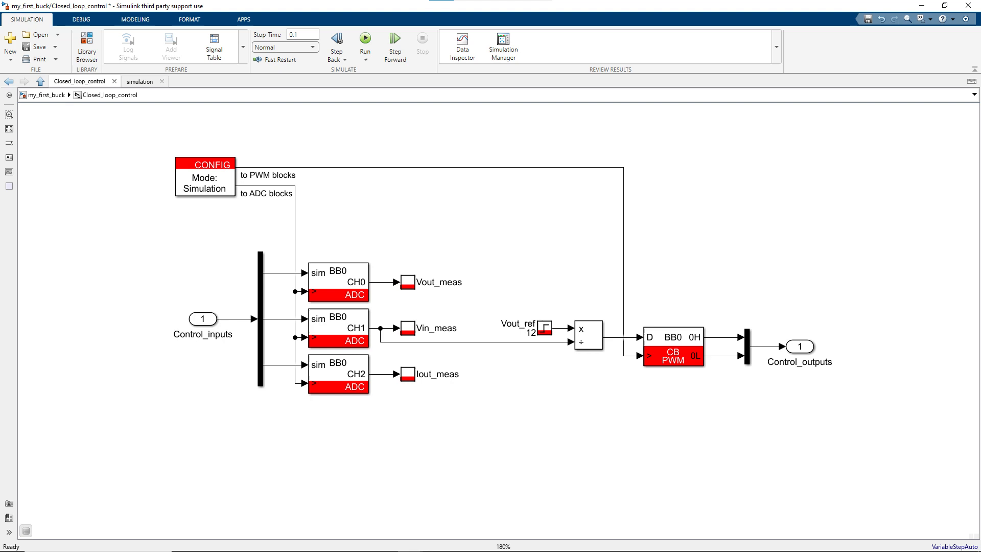
Review the formatting and simulation options, the CONFIG block parameters, and the canvas menu.
{"action": "left_click", "coordinate": [189, 19]}
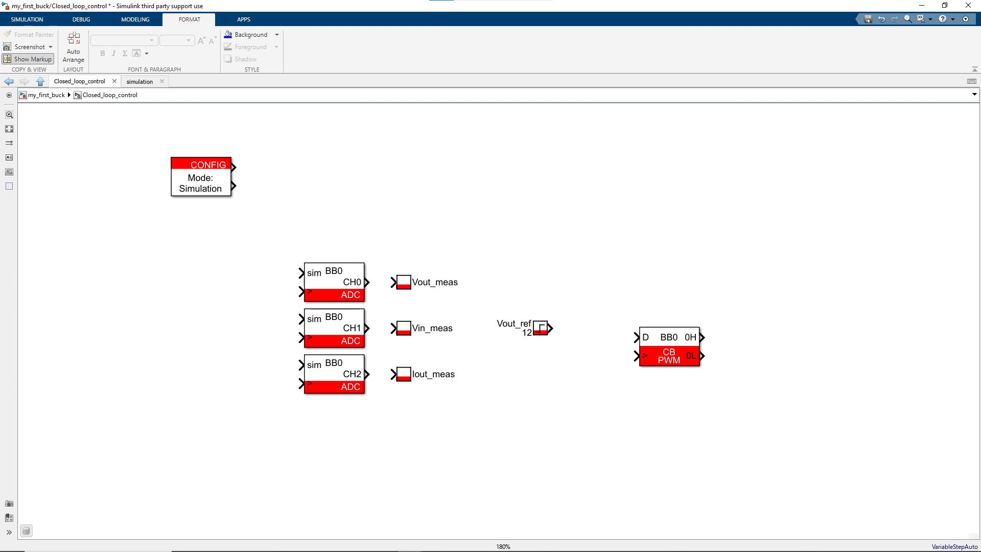
{"action": "left_click", "coordinate": [26, 19]}
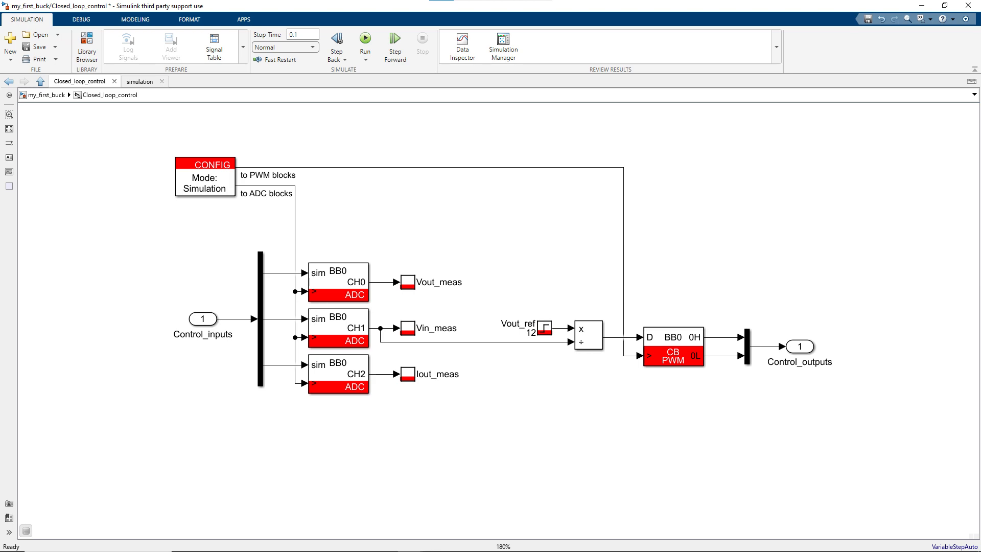
{"action": "double_click", "coordinate": [205, 176]}
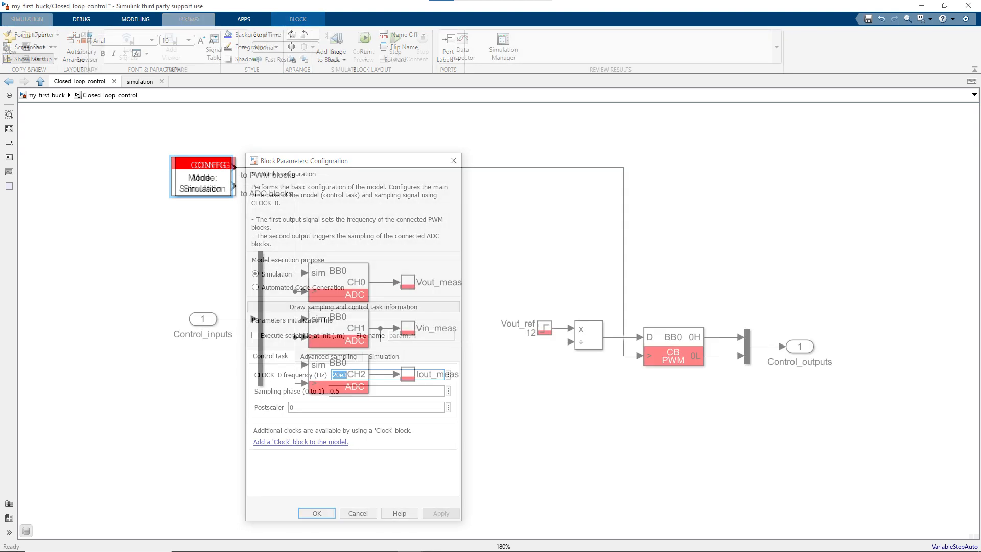
{"action": "left_click", "coordinate": [316, 512]}
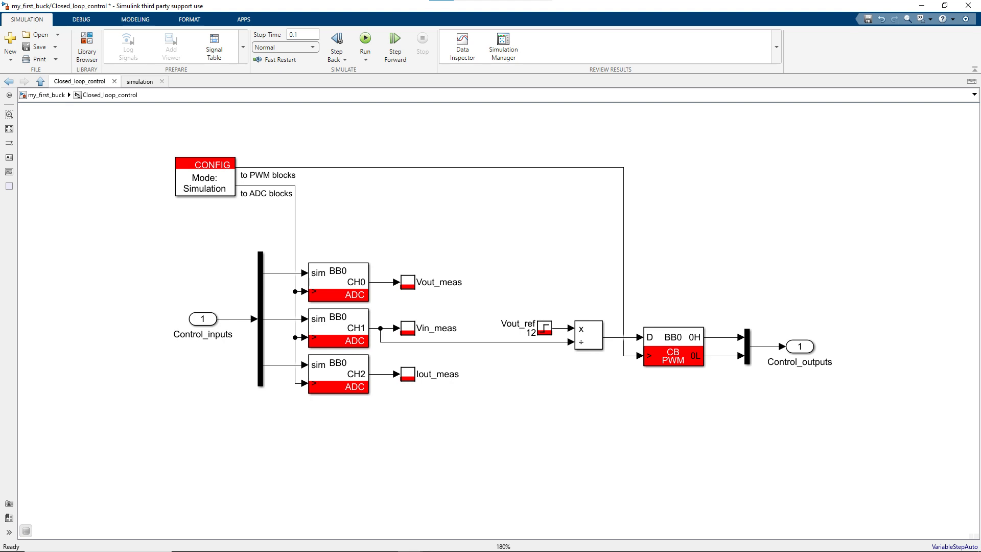
{"action": "right_click", "coordinate": [683, 246]}
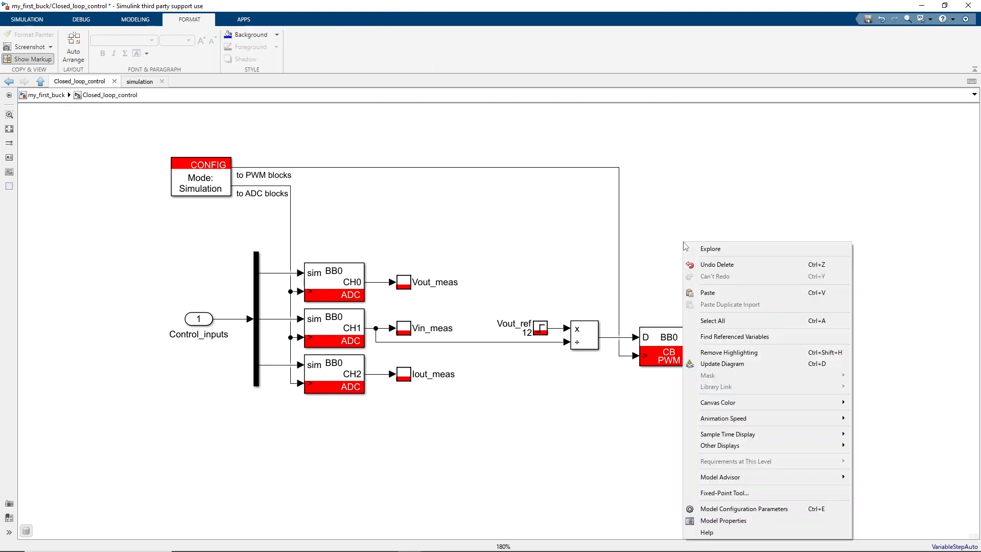
{"action": "left_click", "coordinate": [727, 434]}
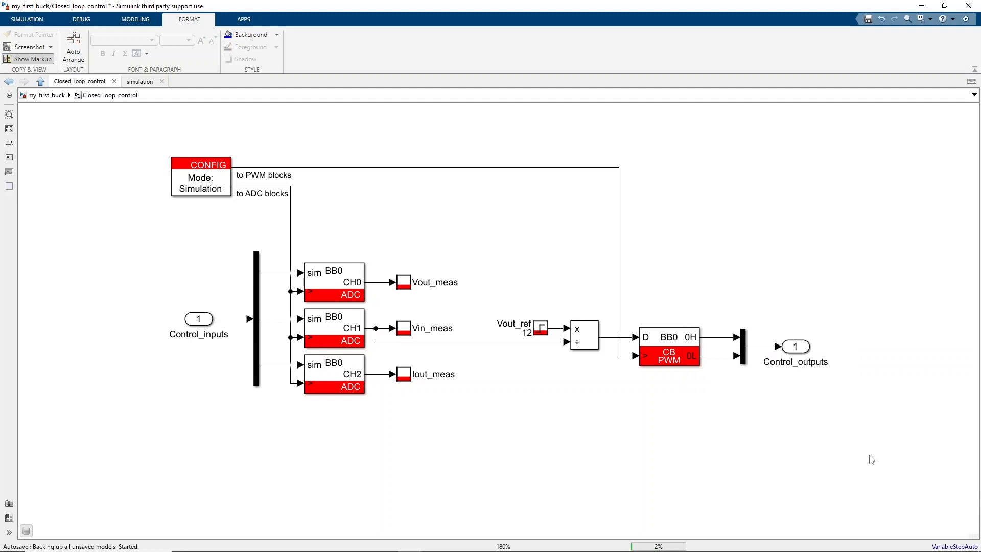
{"action": "left_click", "coordinate": [26, 19]}
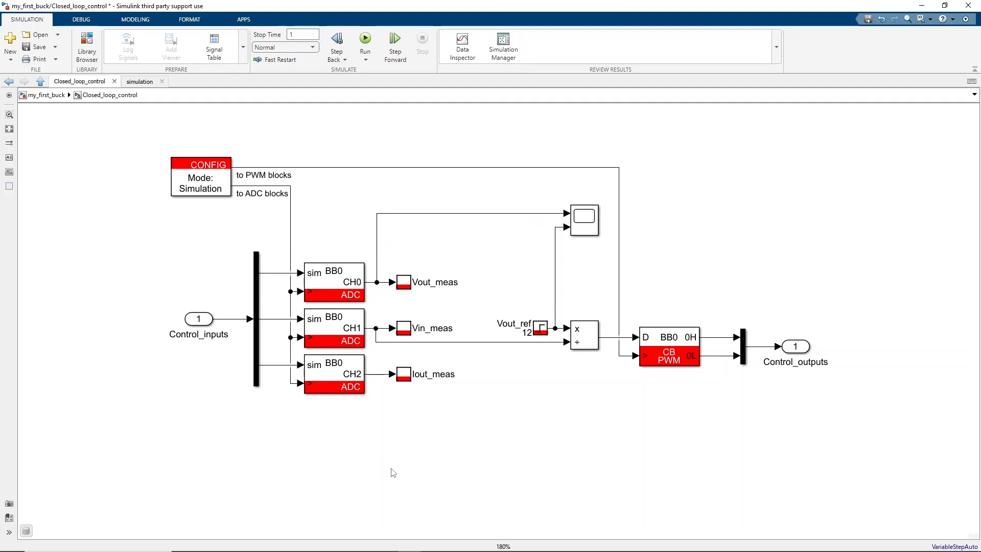
Insert a Mux block below the model and search for a single conversion block.
{"action": "double_click", "coordinate": [391, 471]}
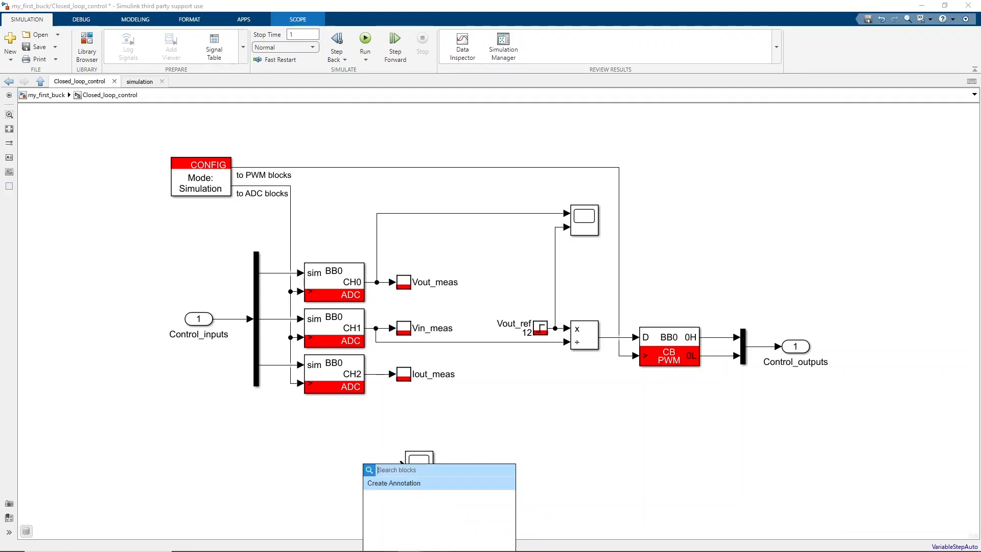
{"action": "type", "text": "mux"}
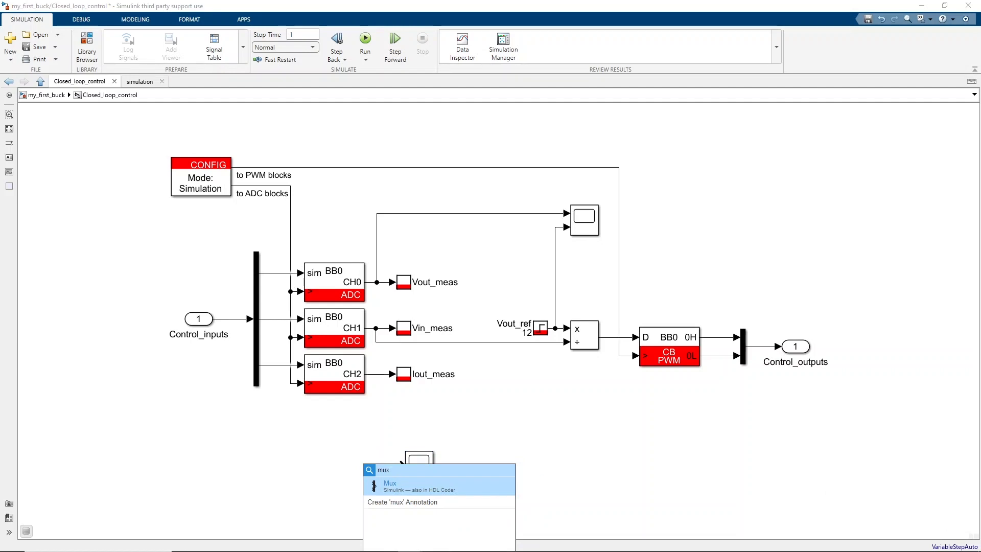
{"action": "left_click", "coordinate": [390, 483]}
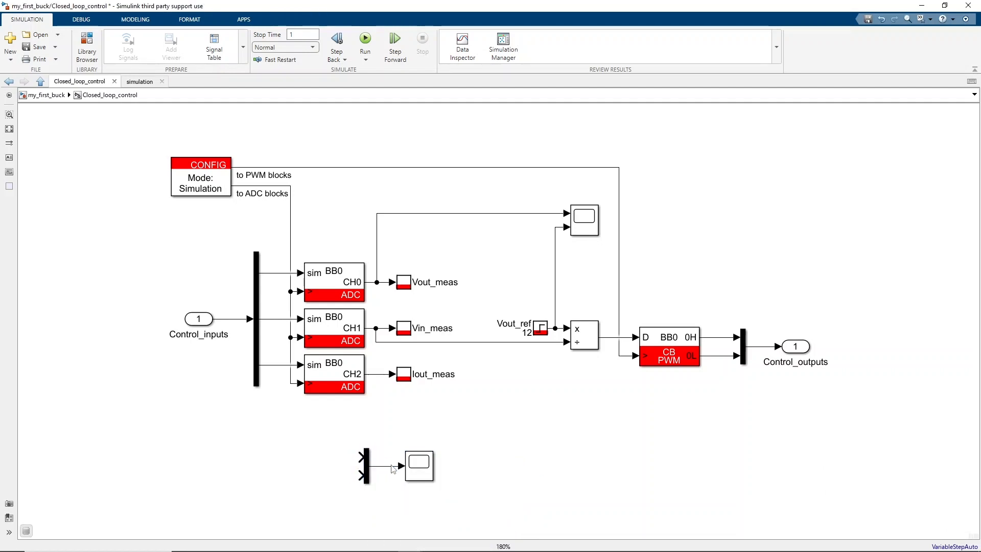
{"action": "double_click", "coordinate": [393, 468]}
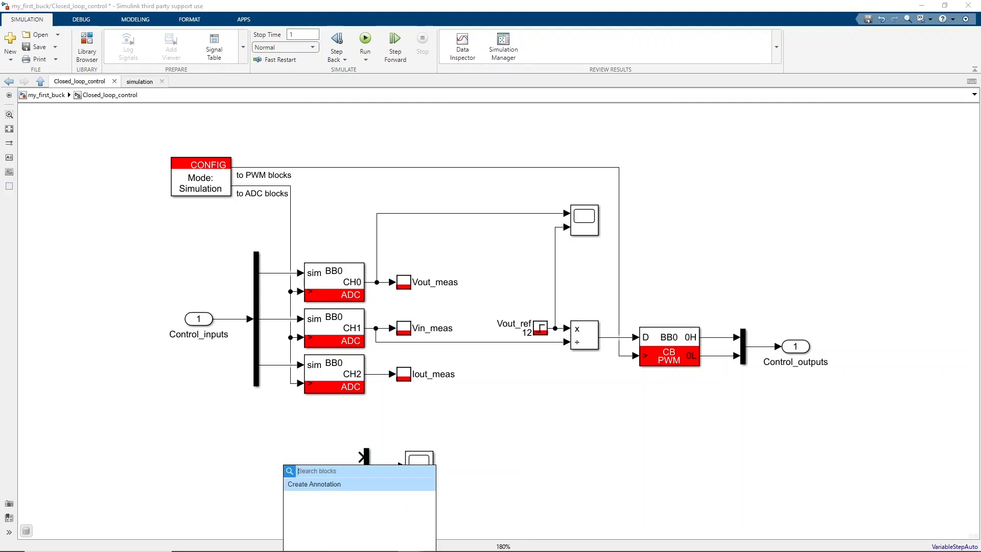
{"action": "type", "text": "single"}
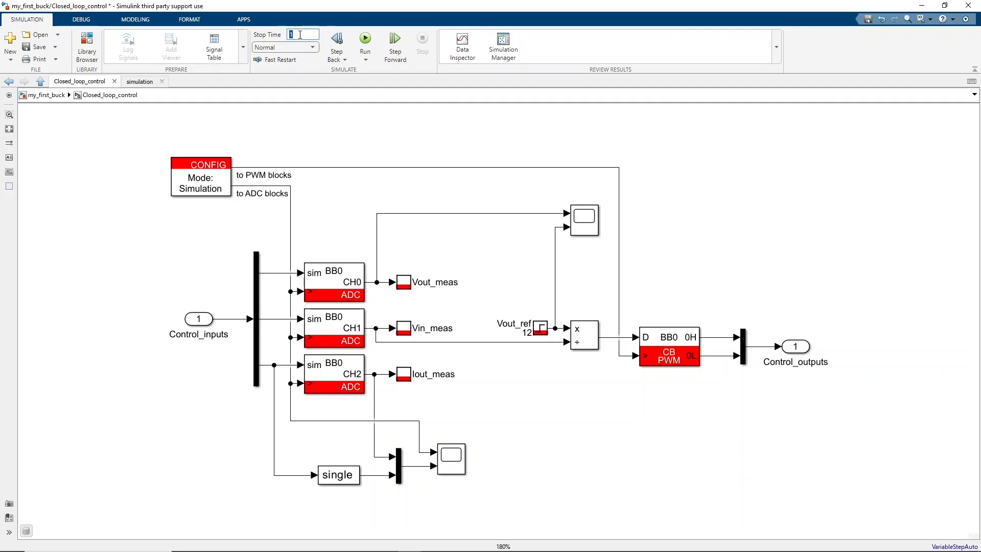
Run the simulation with a 0.1 s stop time and open the output-voltage Scope.
{"action": "type", "text": "0.1"}
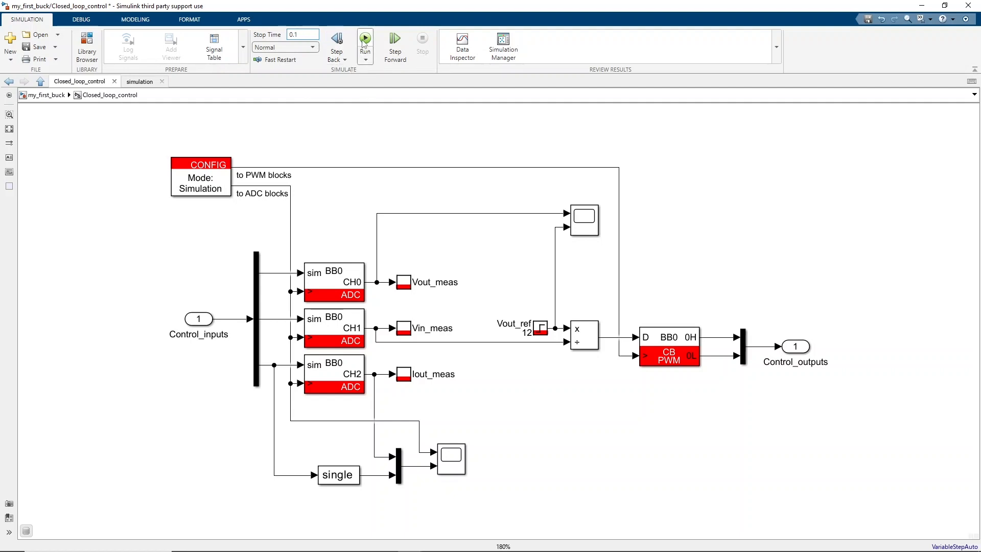
{"action": "left_click", "coordinate": [364, 42]}
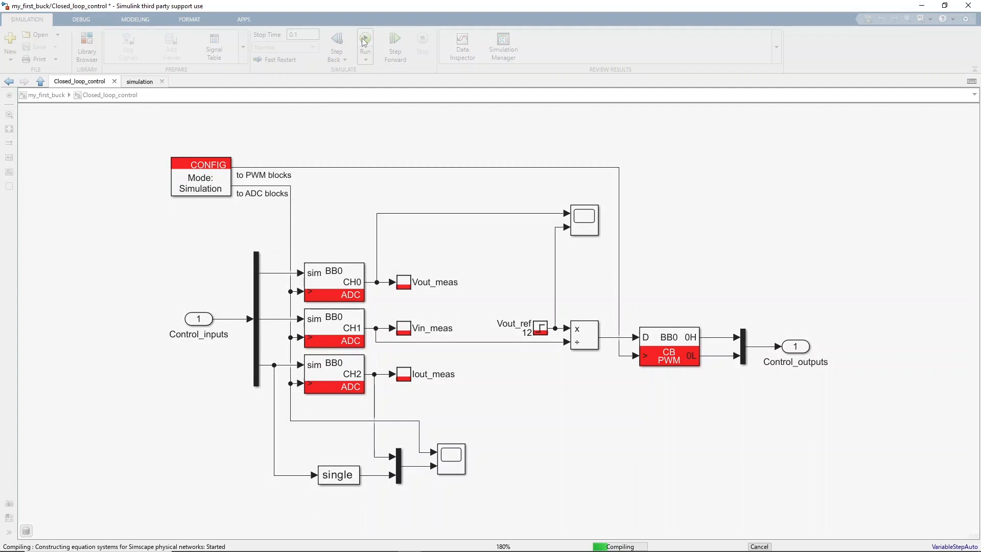
{"action": "left_click", "coordinate": [365, 41]}
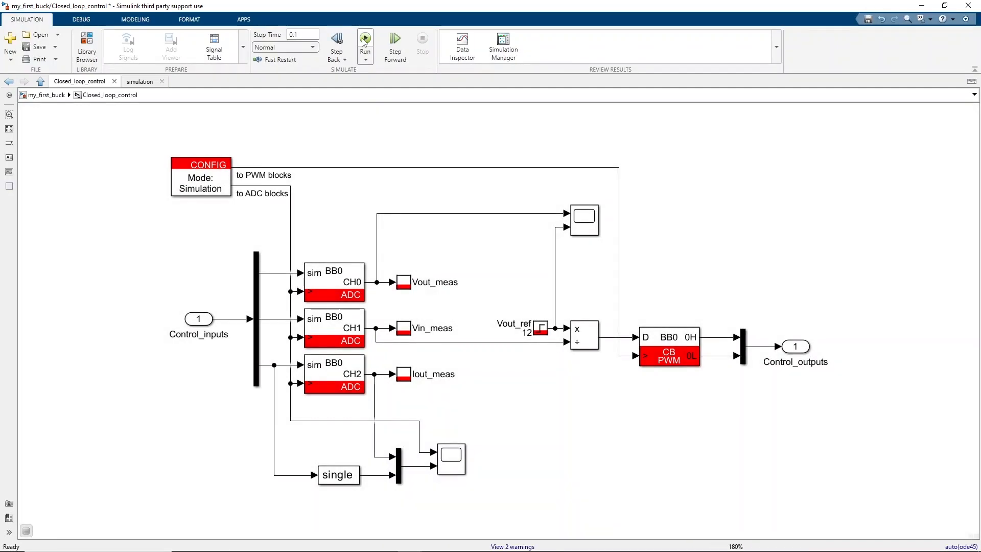
{"action": "mouse_move", "coordinate": [519, 196]}
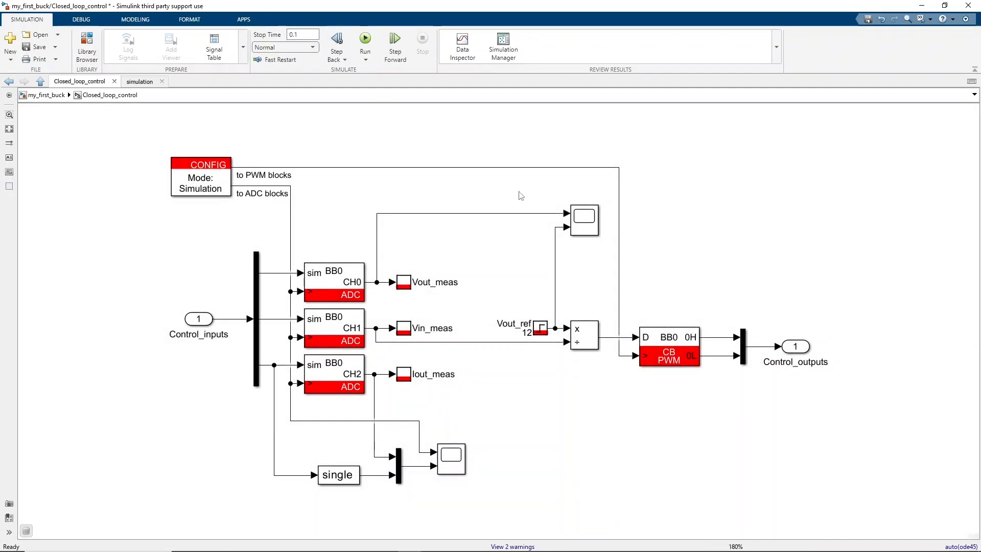
{"action": "left_click", "coordinate": [582, 220]}
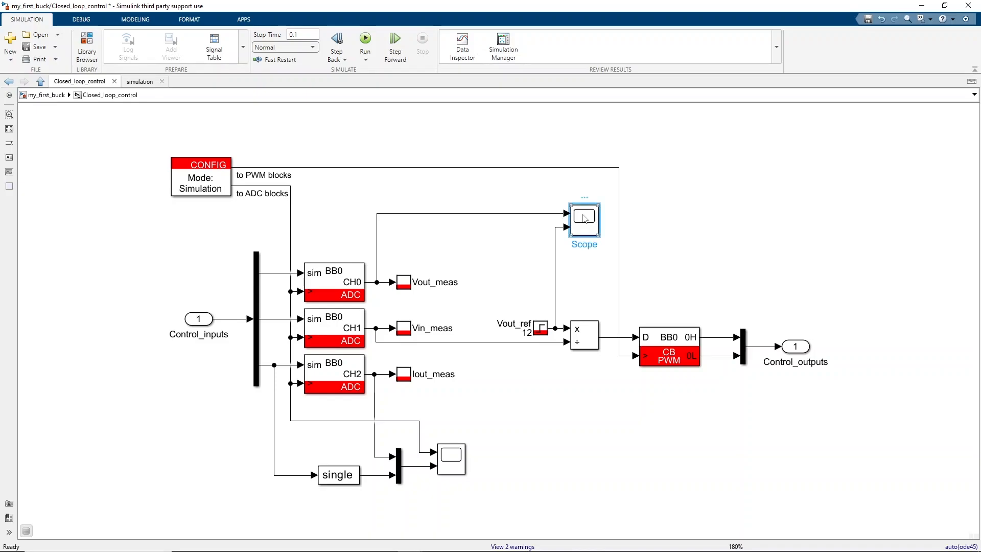
{"action": "double_click", "coordinate": [583, 220]}
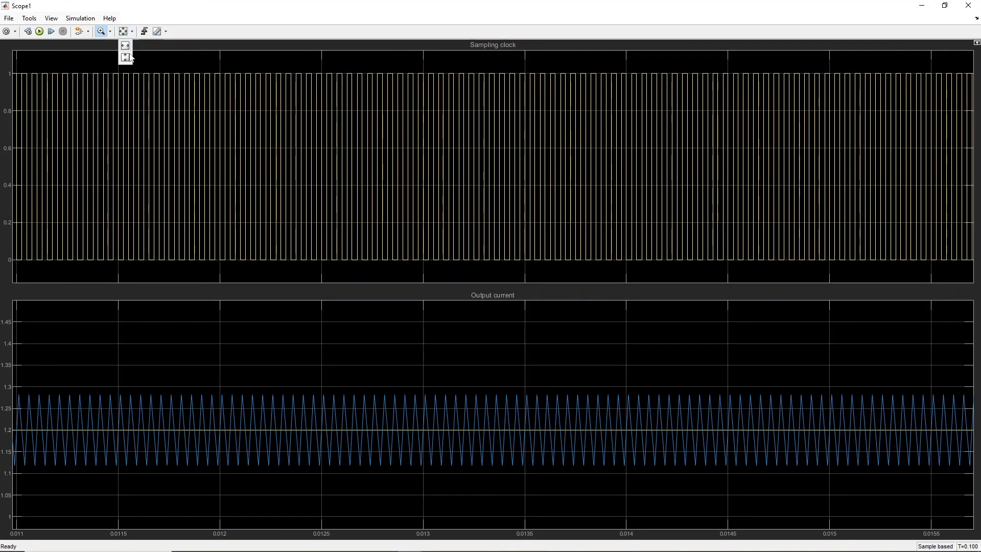
Use Zoom X in Scope1 to inspect the sampling clock and output current traces.
{"action": "left_click", "coordinate": [125, 57]}
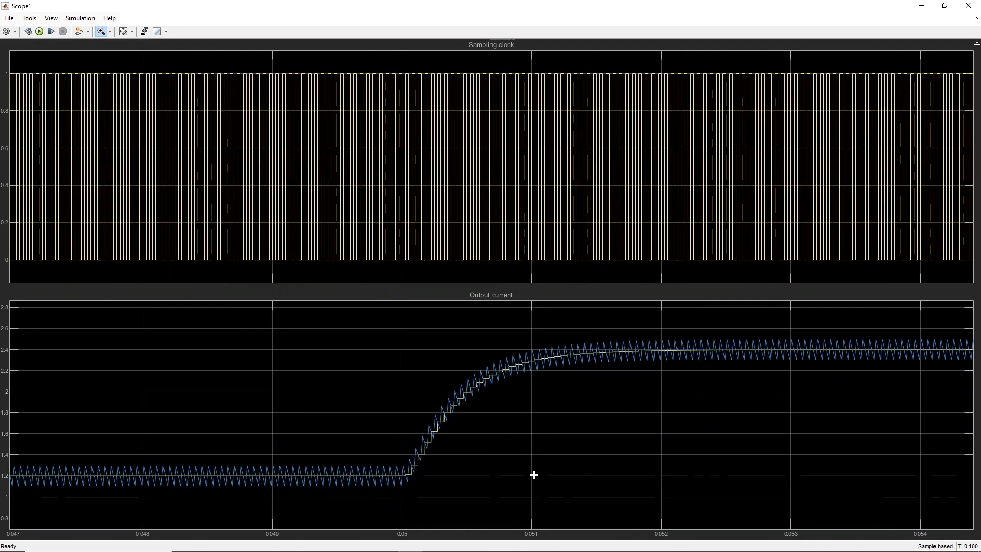
{"action": "mouse_move", "coordinate": [395, 502]}
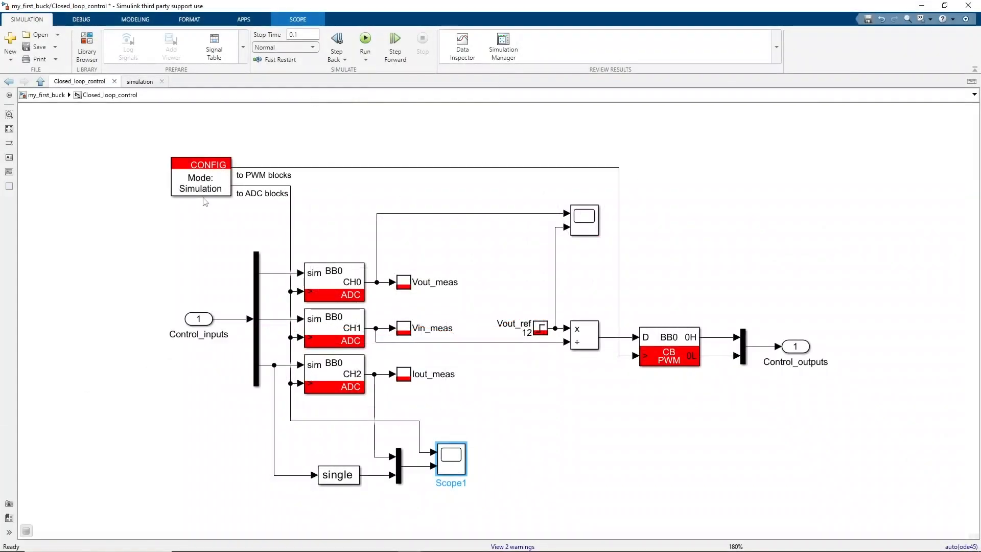
Confirm CONFIG and rerun the simulation, then set the sampling phase to 0.5.
{"action": "double_click", "coordinate": [200, 177]}
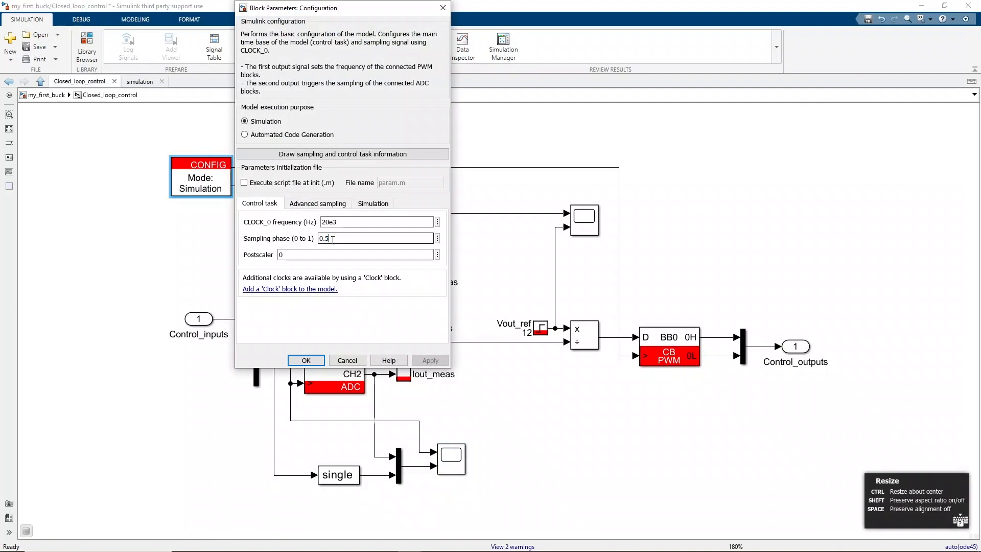
{"action": "left_click", "coordinate": [306, 360]}
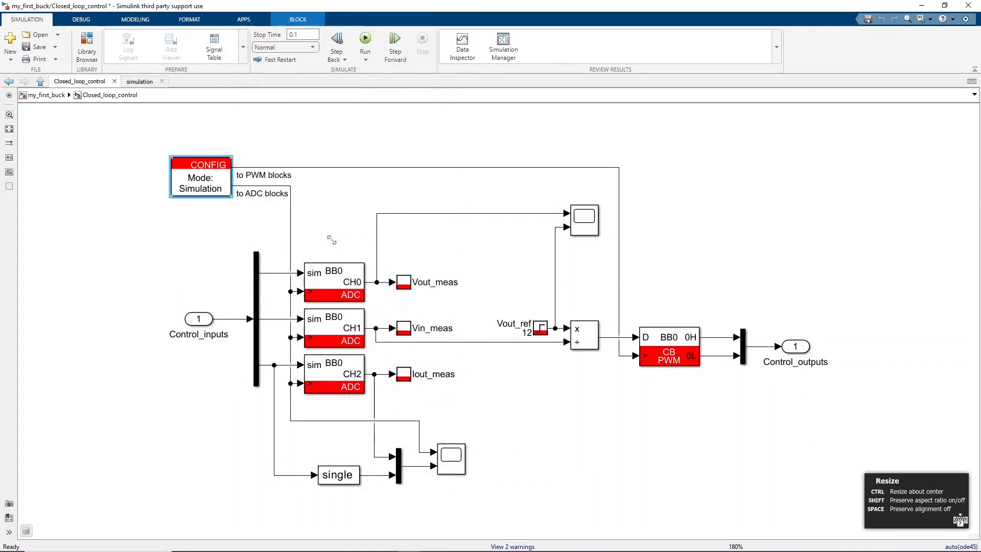
{"action": "left_click", "coordinate": [365, 44]}
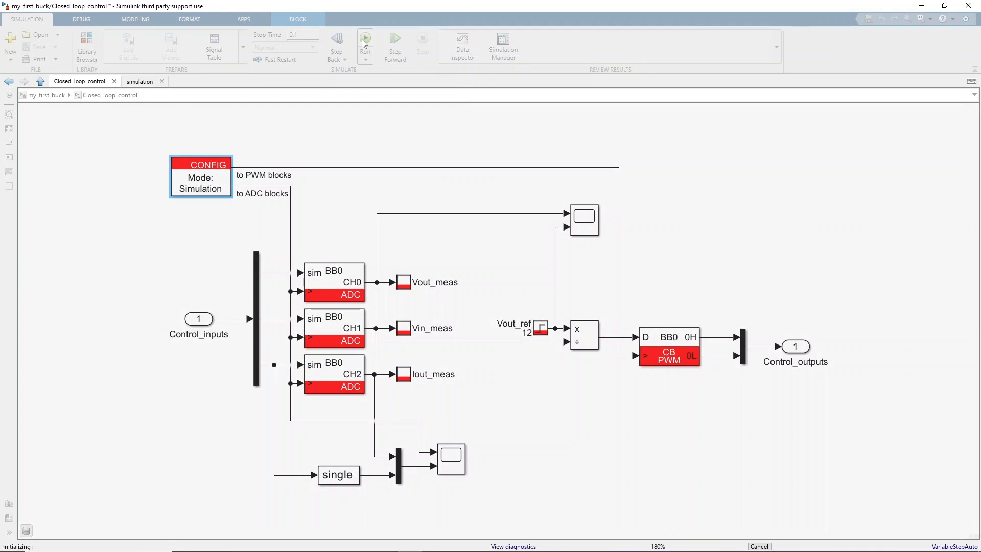
{"action": "left_click", "coordinate": [364, 43]}
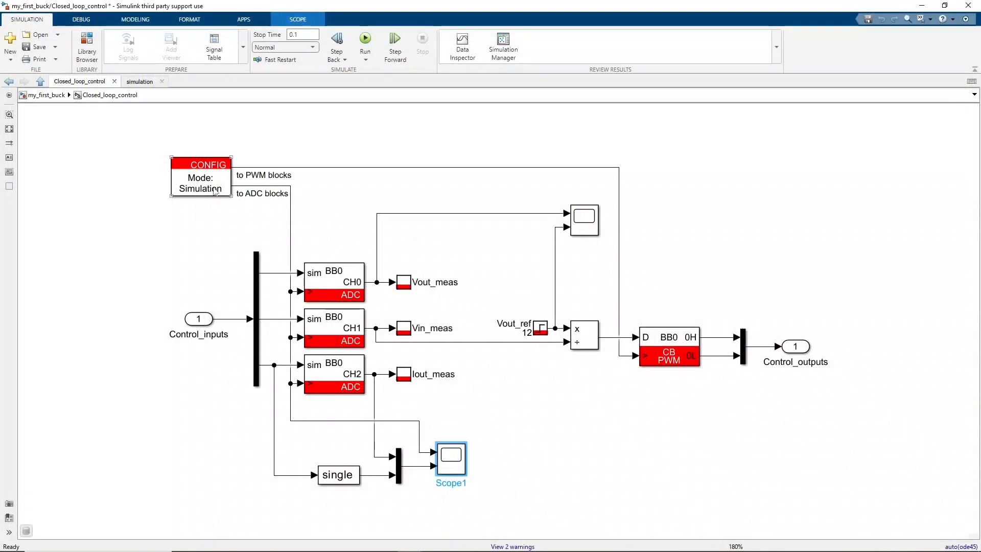
{"action": "double_click", "coordinate": [200, 177]}
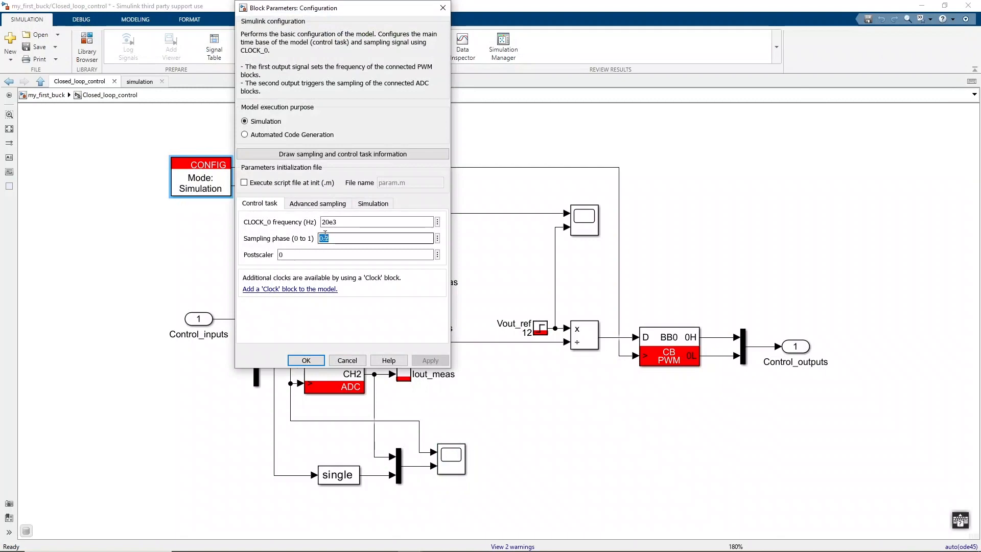
{"action": "left_click", "coordinate": [306, 359]}
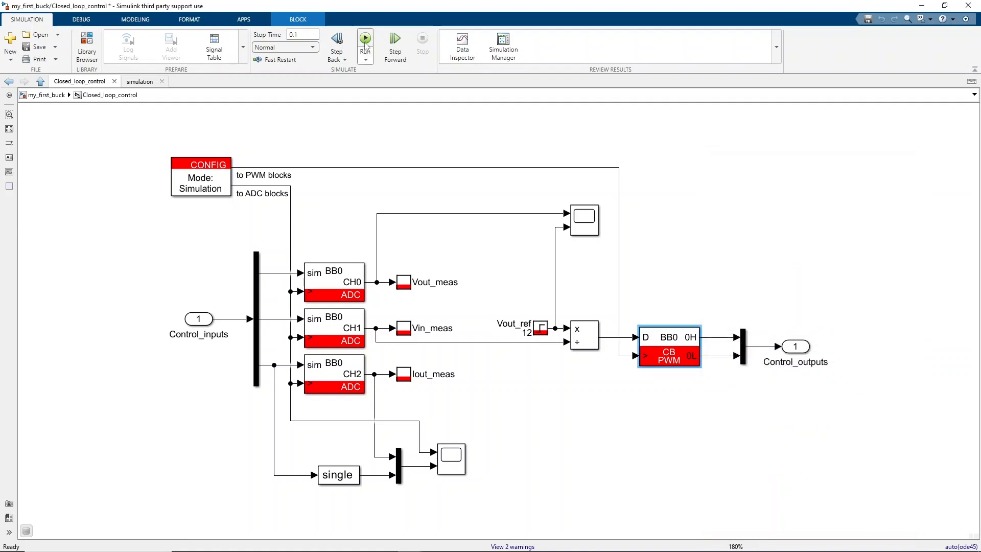
Run the simulation, verify CONFIG's sampling phase is 0, and run it again.
{"action": "left_click", "coordinate": [365, 39]}
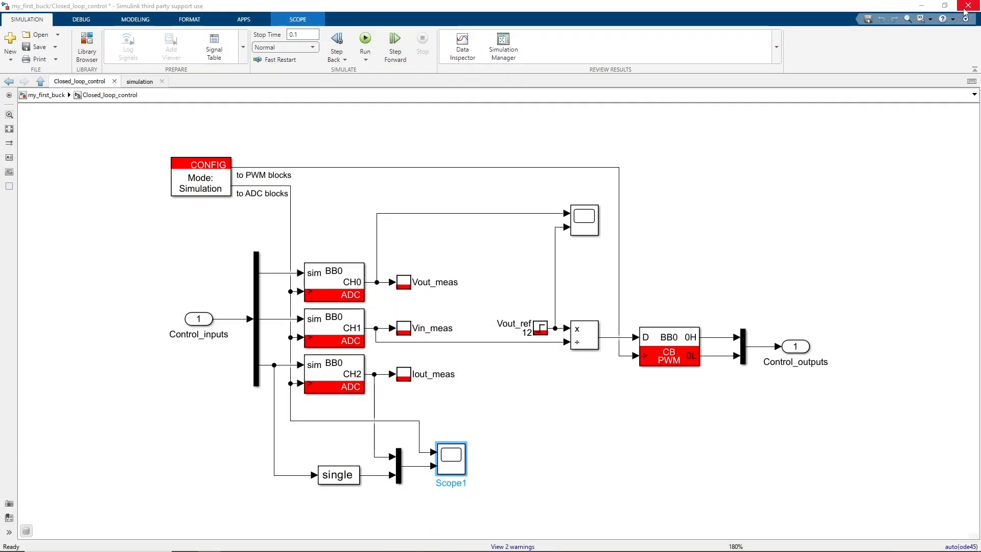
{"action": "double_click", "coordinate": [200, 177]}
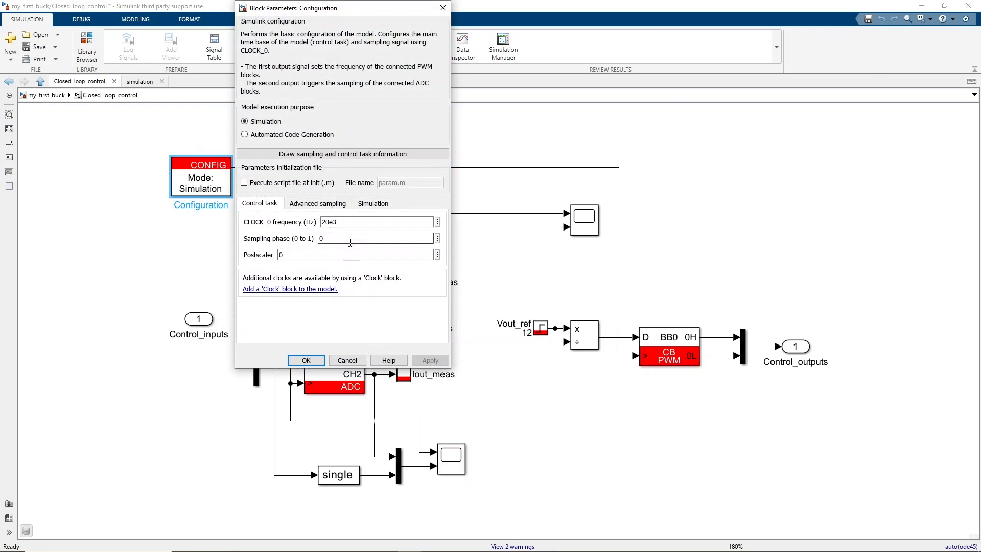
{"action": "left_click", "coordinate": [305, 360]}
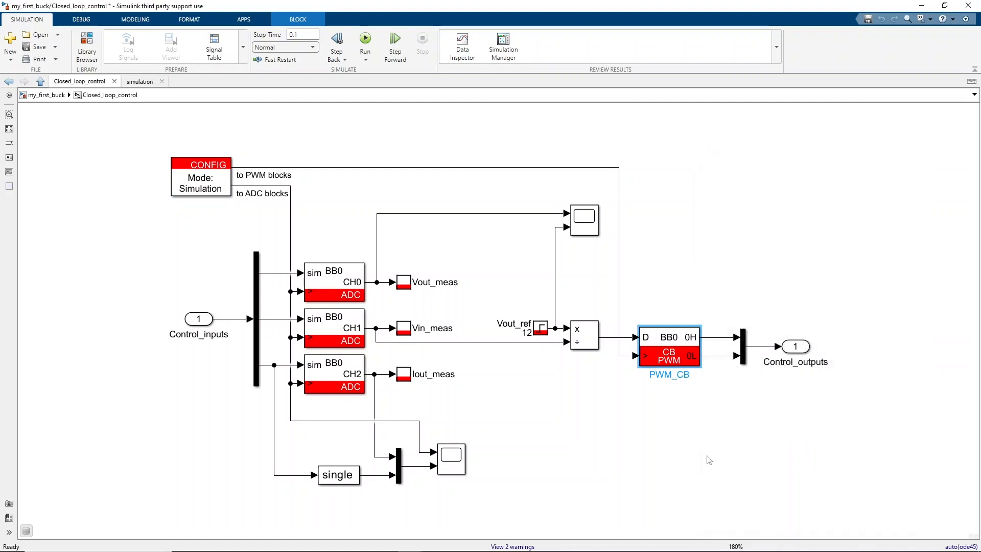
{"action": "left_click", "coordinate": [365, 39]}
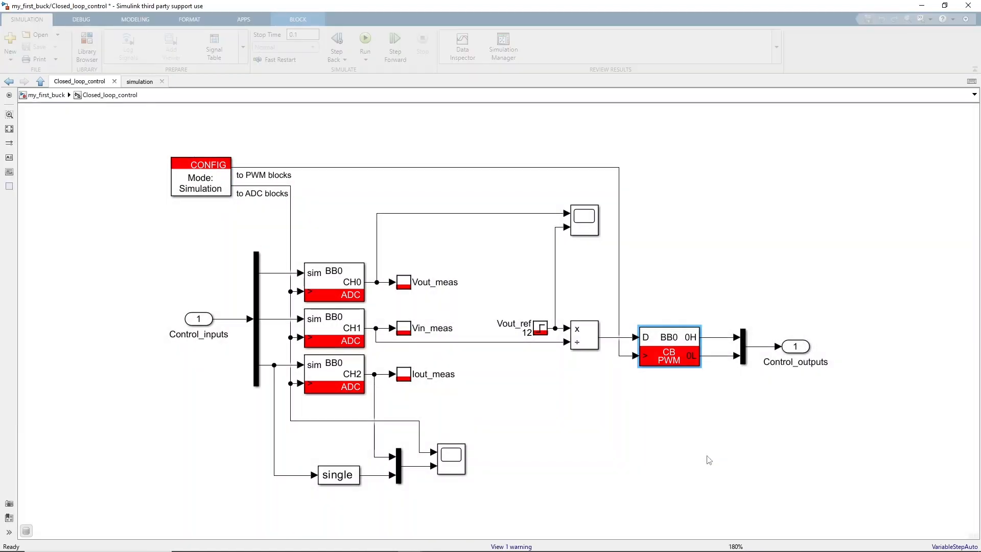